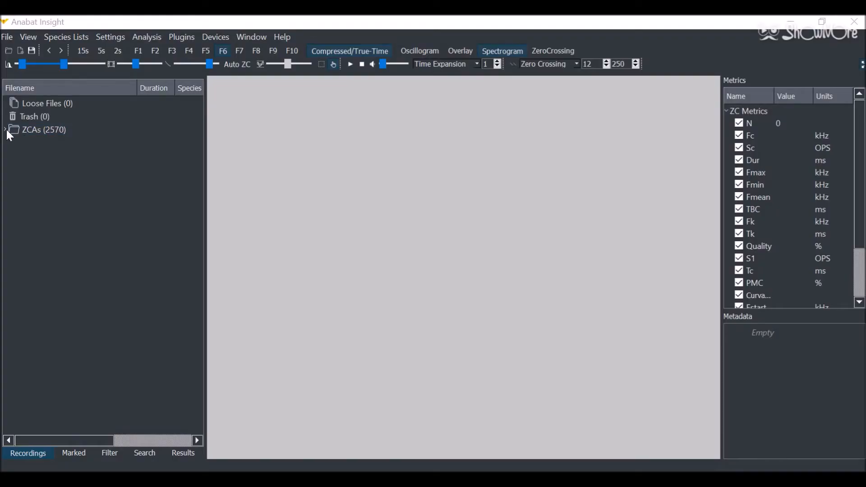
click(5, 130)
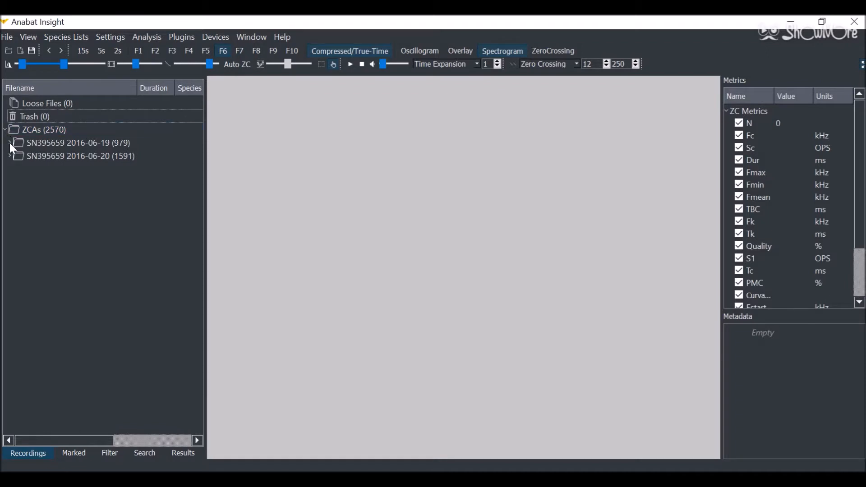
click(9, 143)
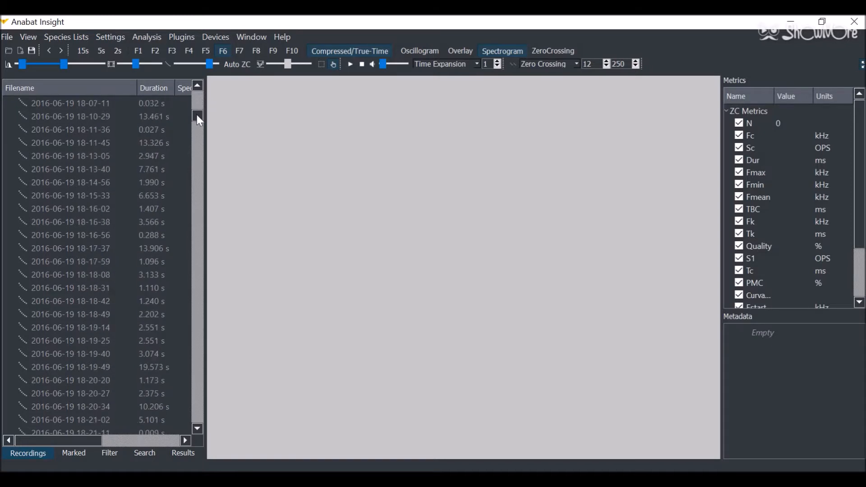
scroll(down, 3)
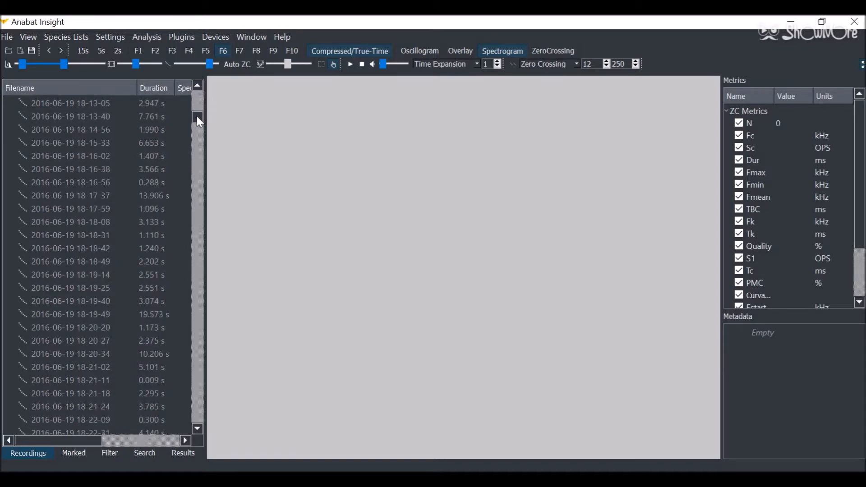
click(70, 406)
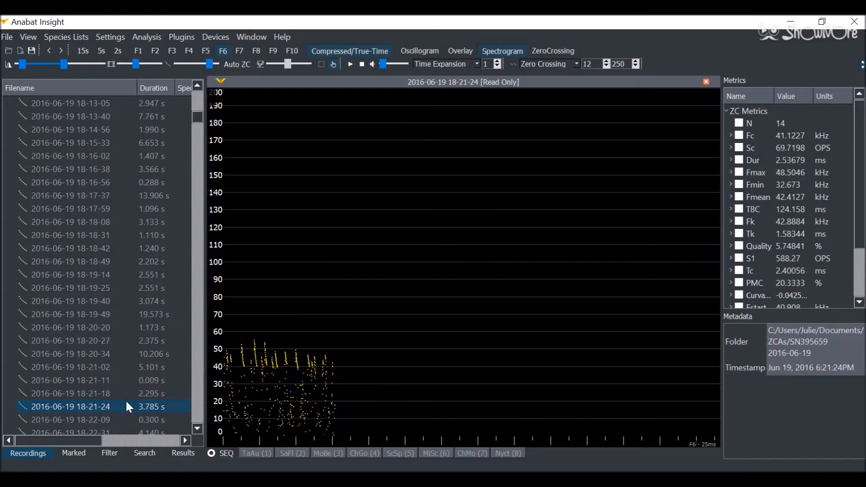
mouse_move(329, 413)
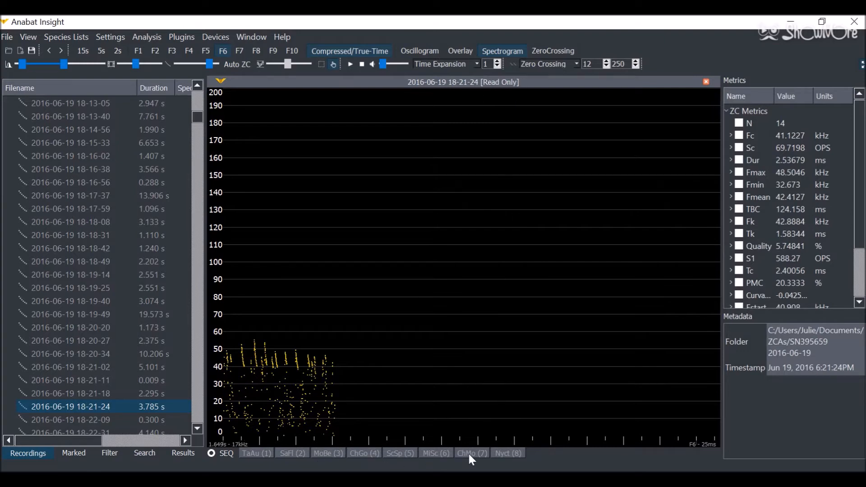
mouse_move(615, 303)
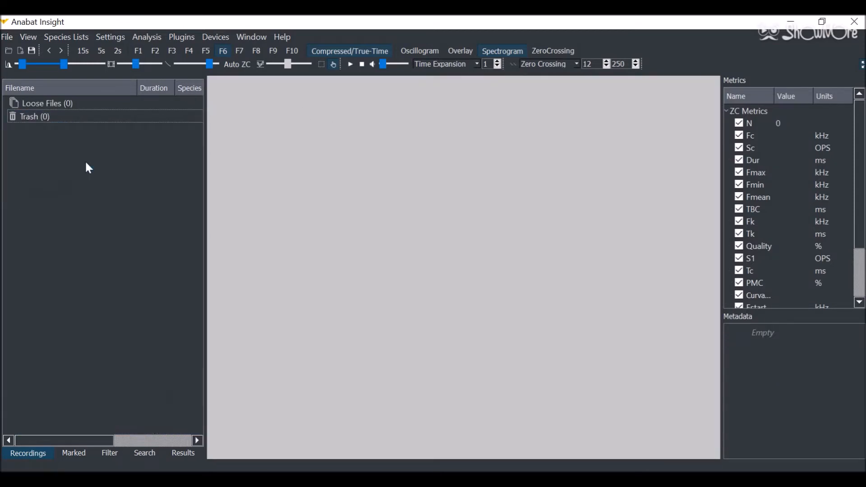
mouse_move(147, 37)
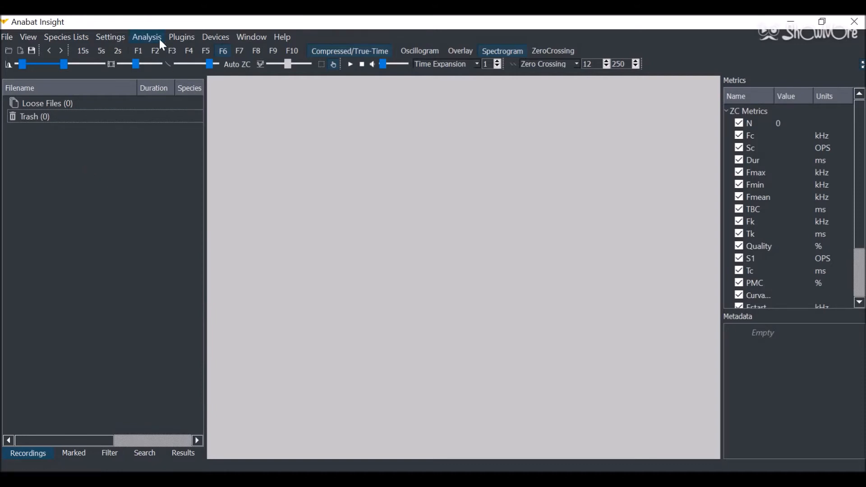
Start Convert ZCA with Documents/ZCAs as import folder, listing the two nightly .zca files.
click(146, 36)
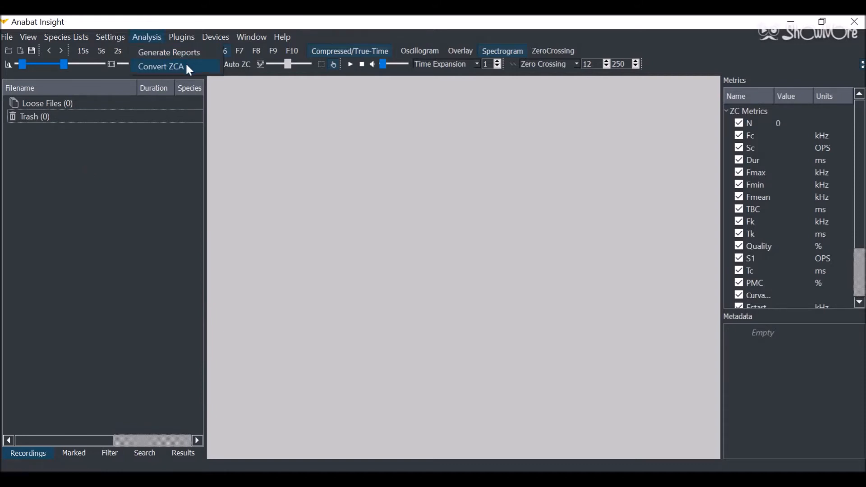
click(161, 66)
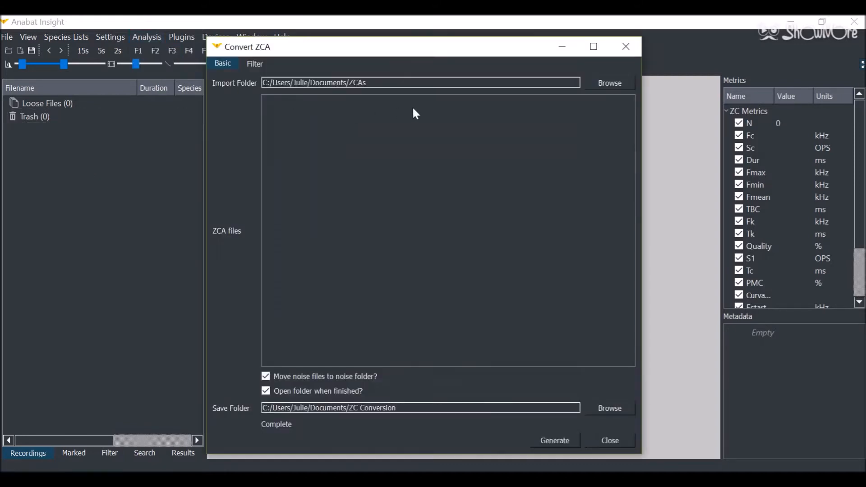
click(609, 83)
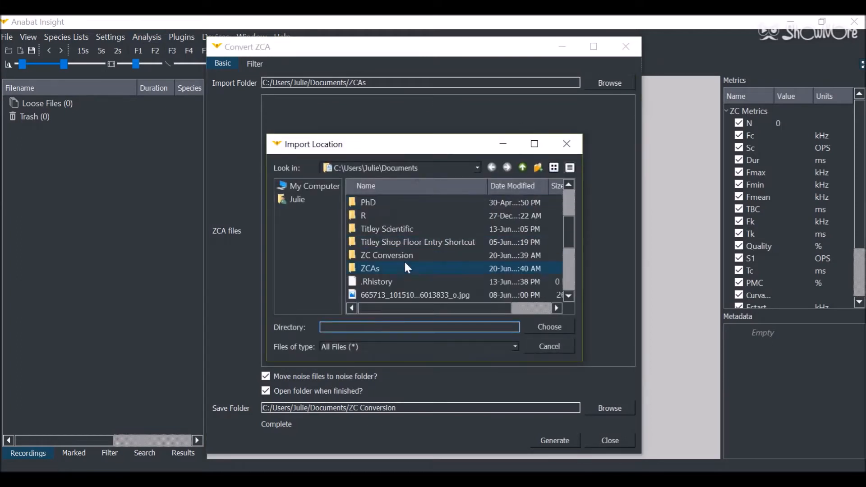
click(548, 326)
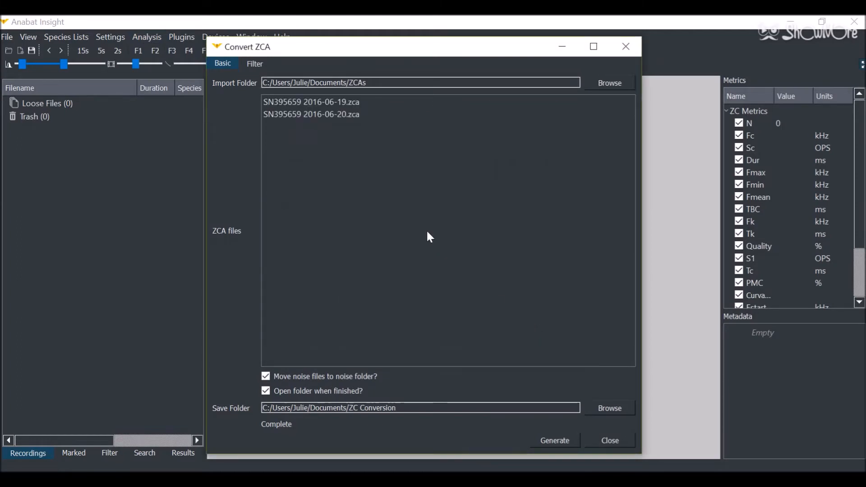
click(310, 115)
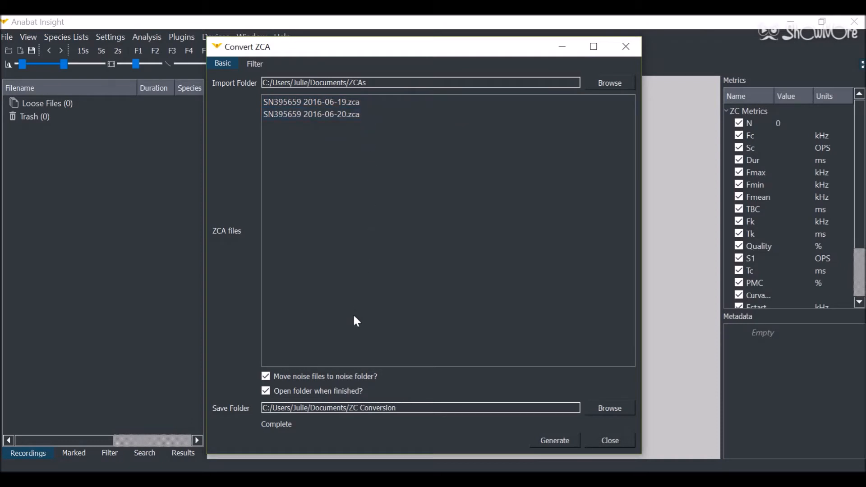
mouse_move(364, 383)
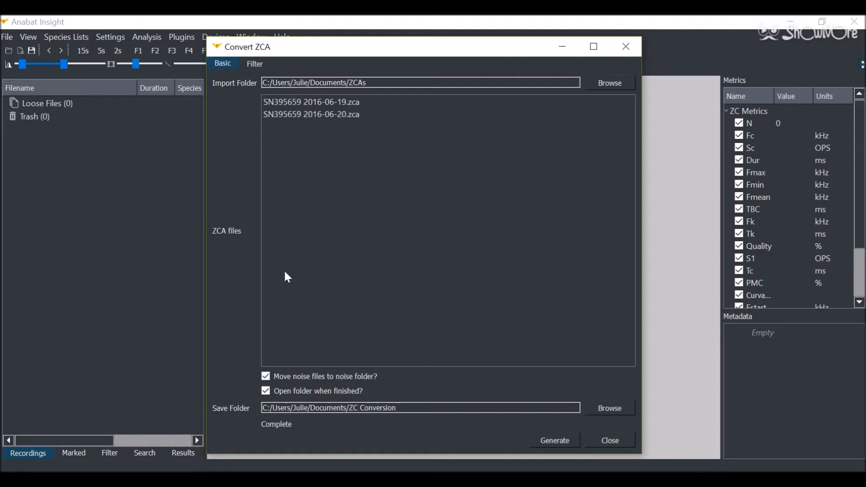
click(254, 64)
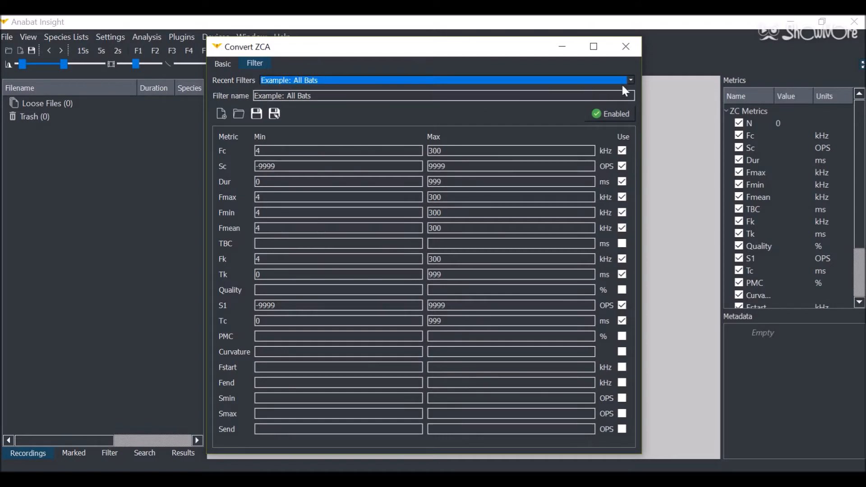
Pick the AllBats - Copy (2) filter from recent filters and toggle Enabled off and on.
click(630, 80)
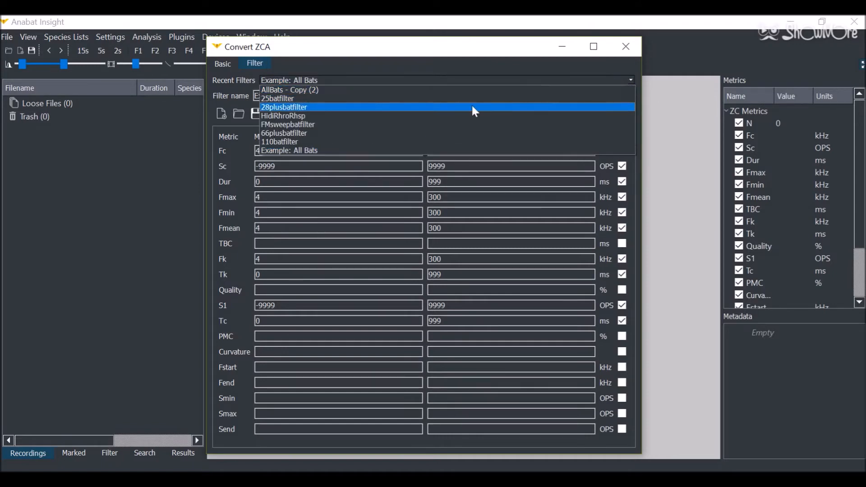
click(283, 116)
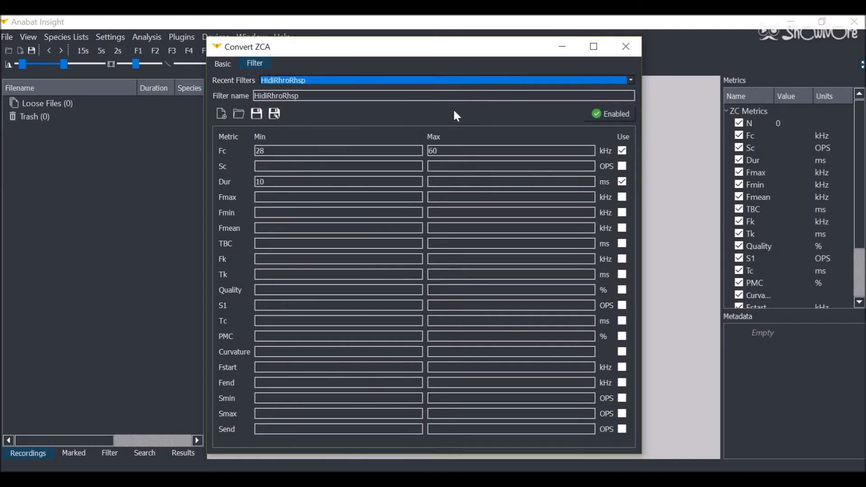
click(630, 80)
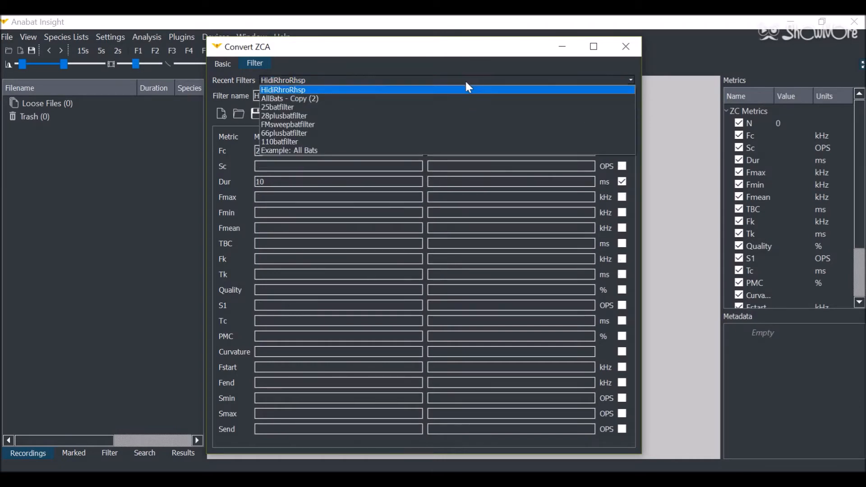
click(289, 98)
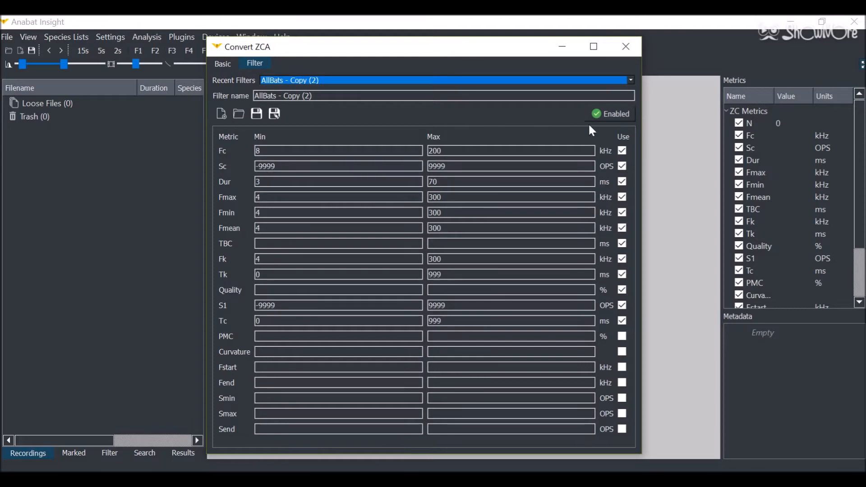
click(610, 113)
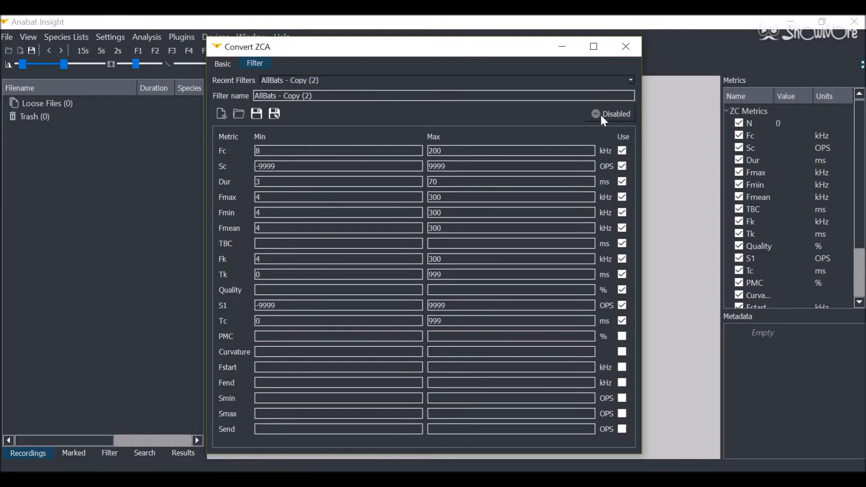
click(610, 114)
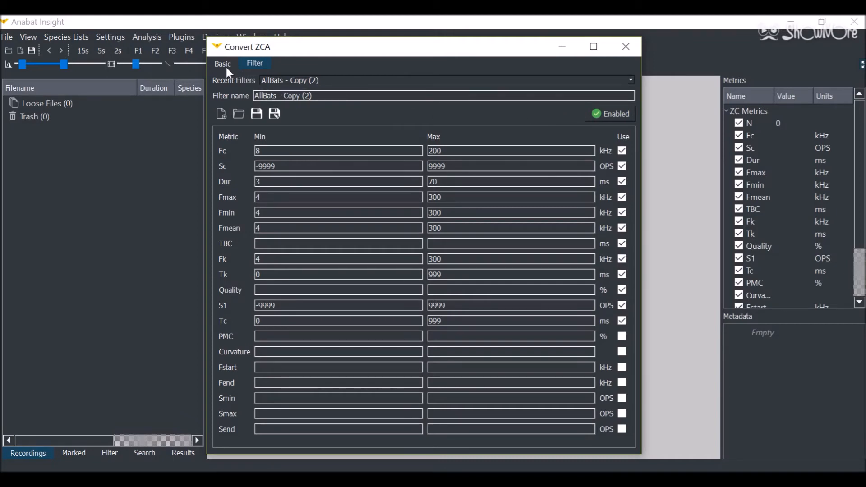
Keep the ZC Conversion save folder with noise moved, and generate the 2570 ZC files.
click(222, 63)
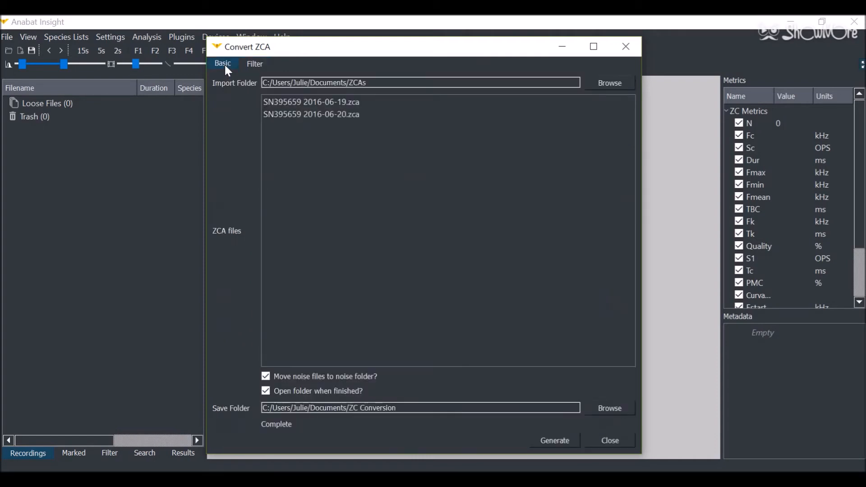
mouse_move(256, 126)
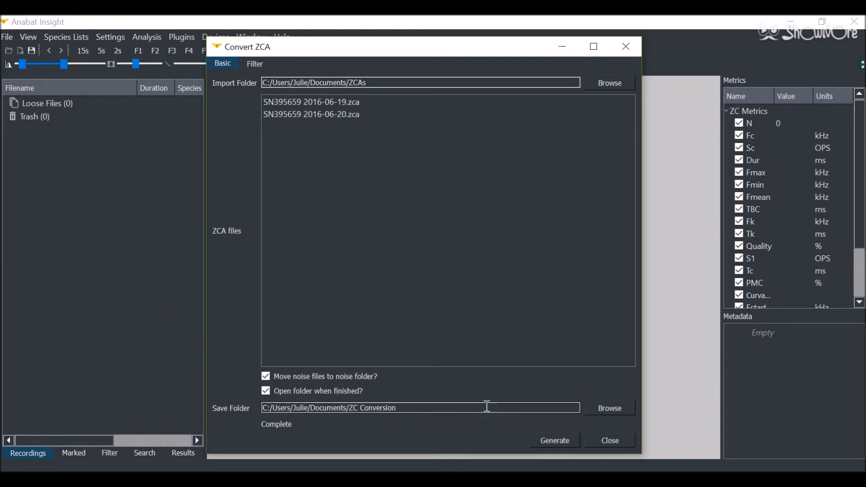
click(609, 408)
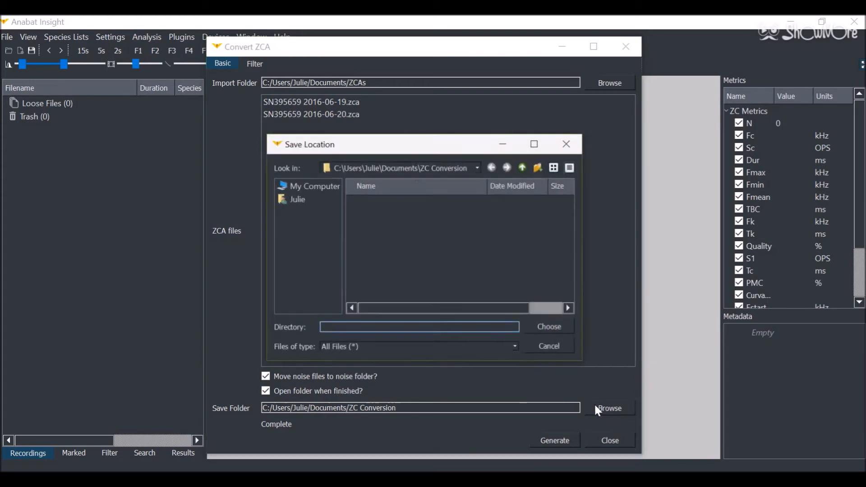
click(475, 167)
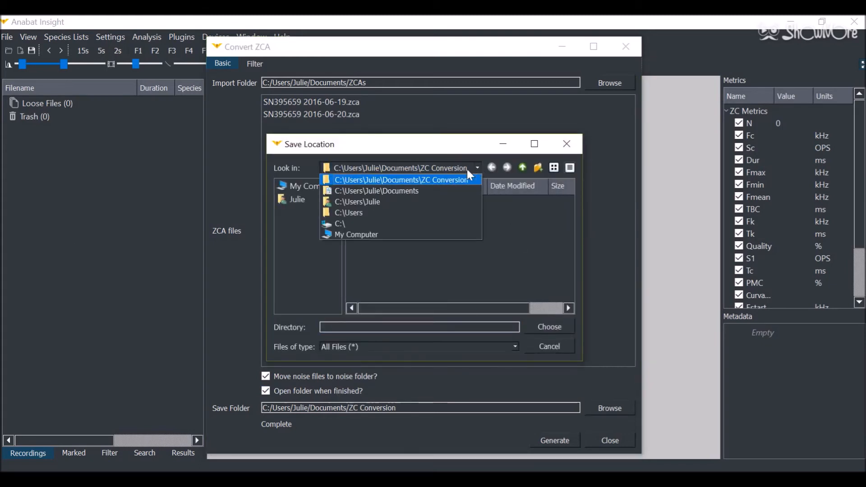
click(549, 347)
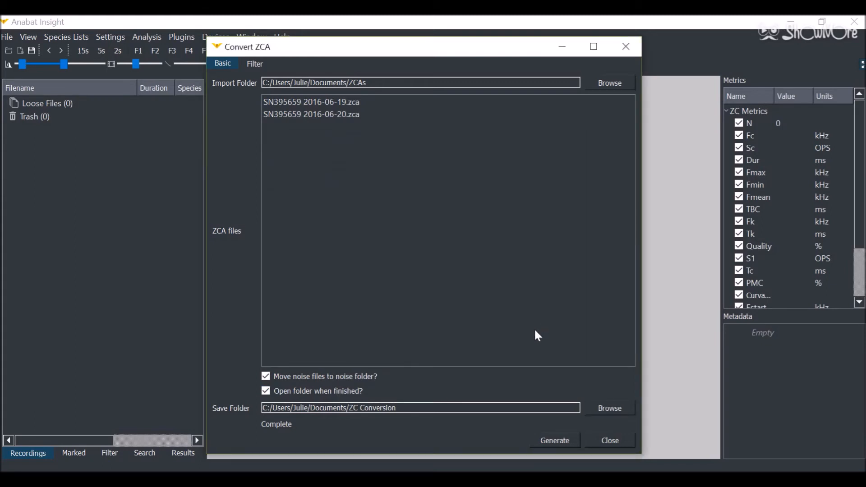
click(553, 440)
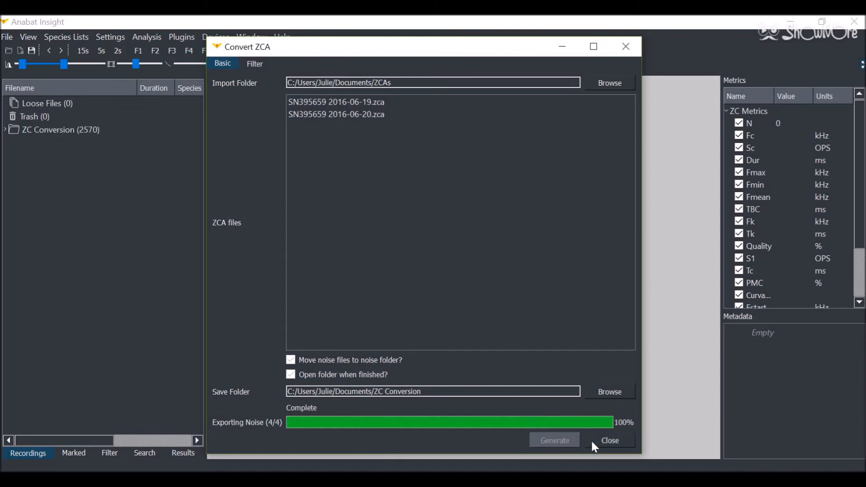
click(609, 440)
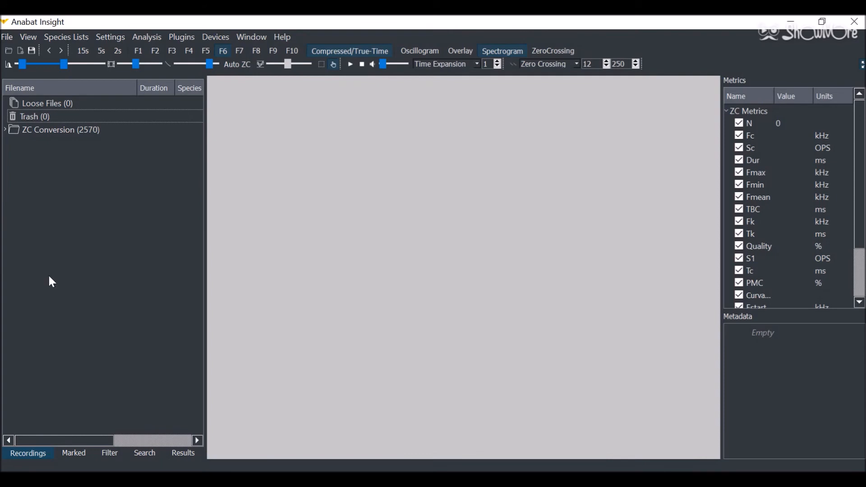
click(5, 131)
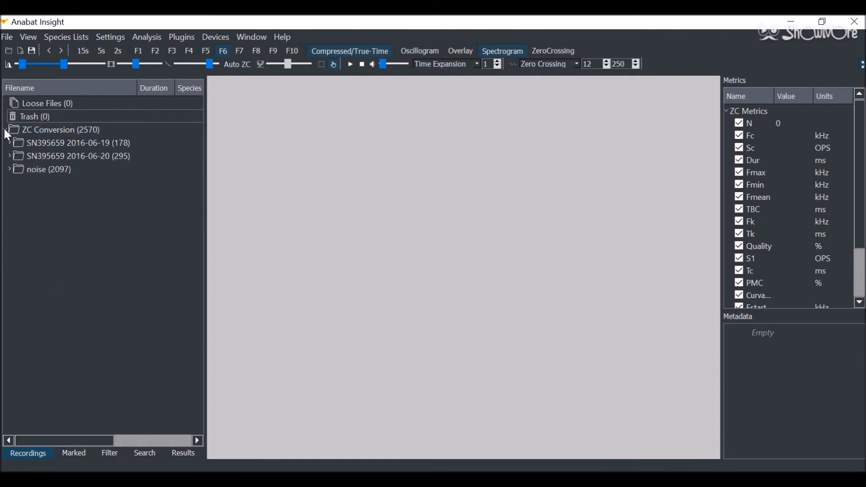
click(4, 130)
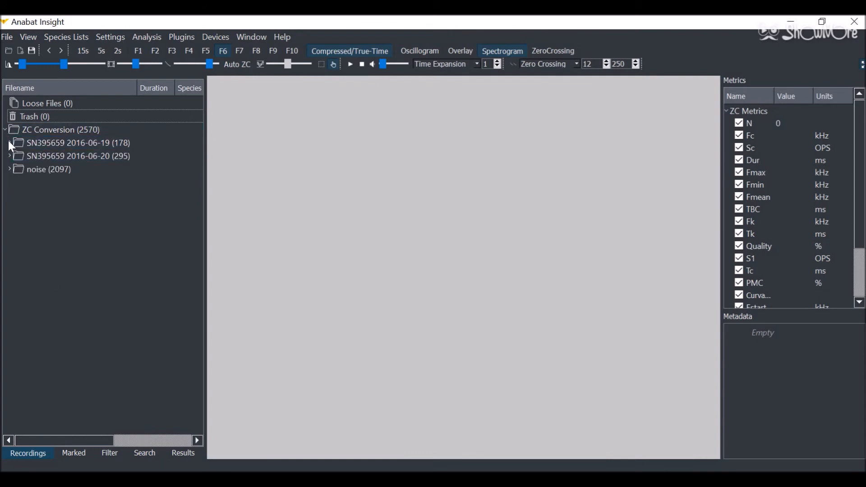
click(9, 143)
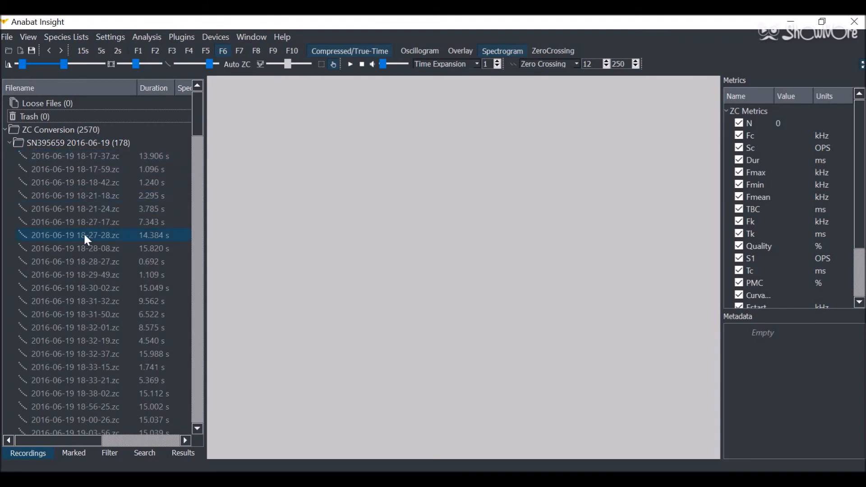
double_click(75, 235)
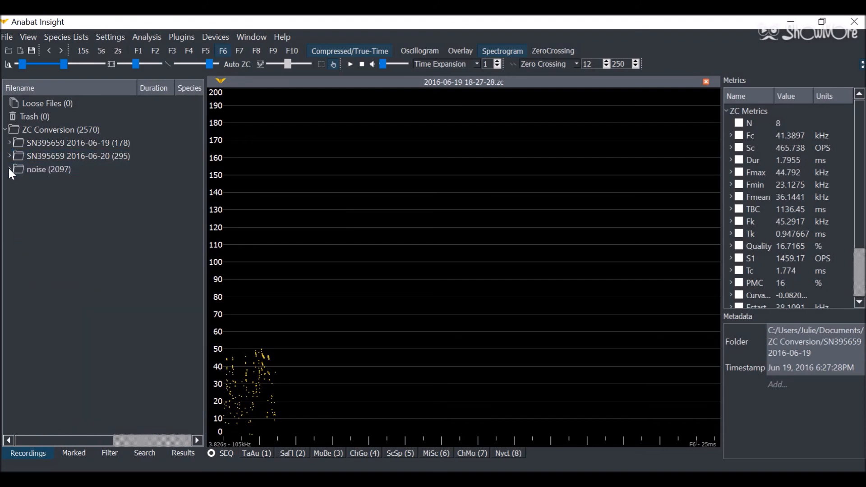
click(10, 170)
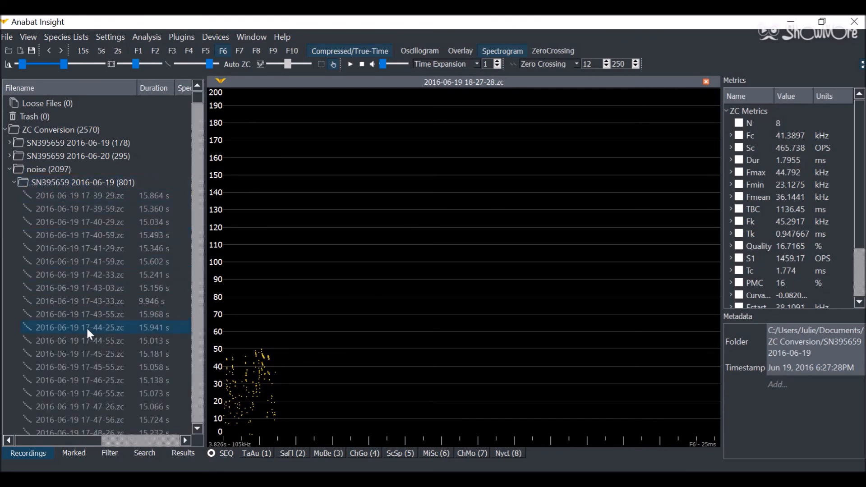
click(79, 234)
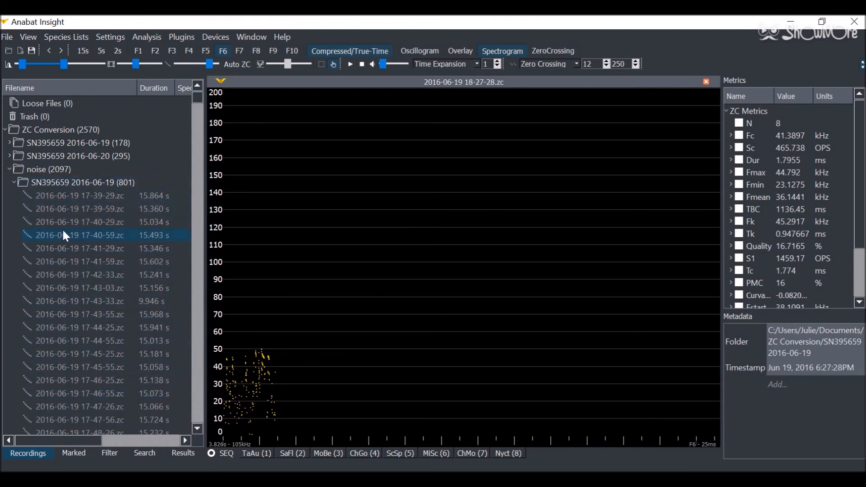
click(79, 261)
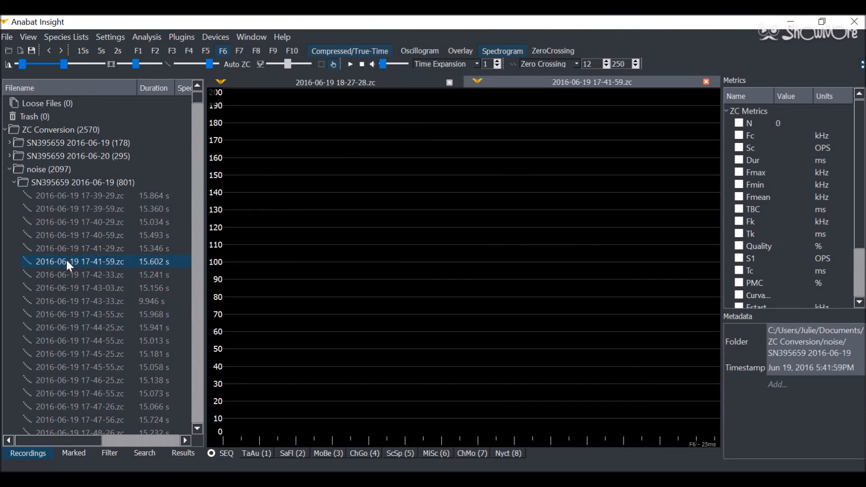